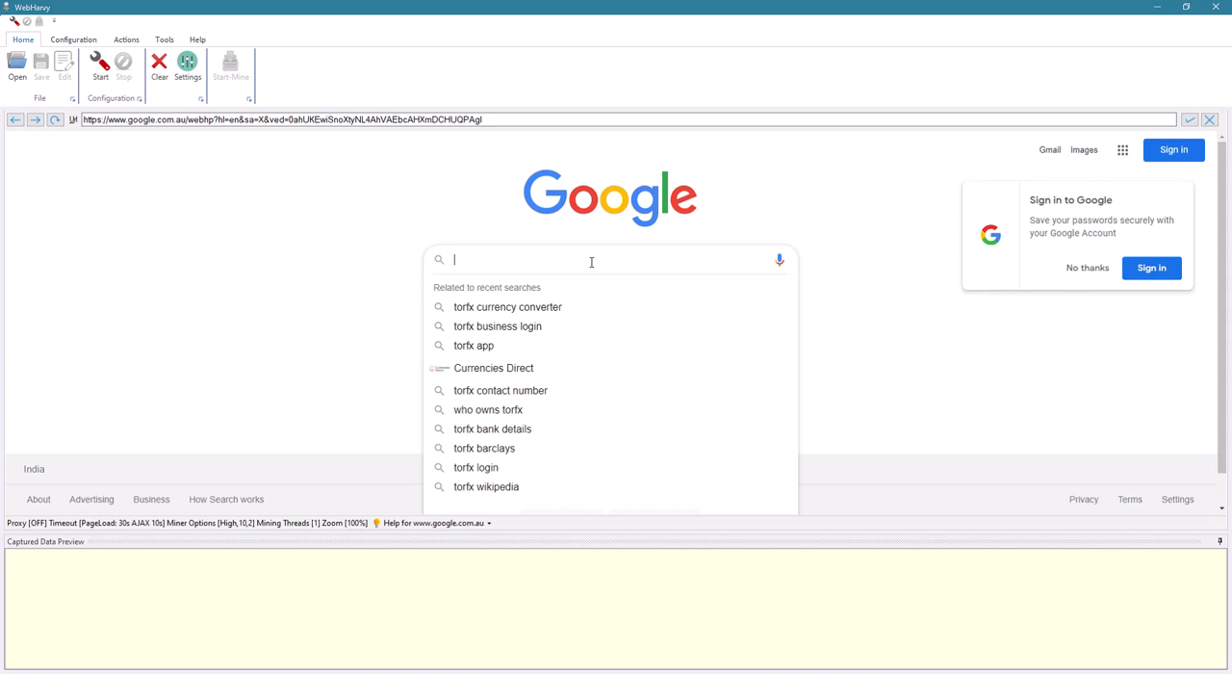
- Search Google for 'torfx pty ltd' and open its 162 Google reviews
{"action": "type", "text": "torfx pty ltd"}
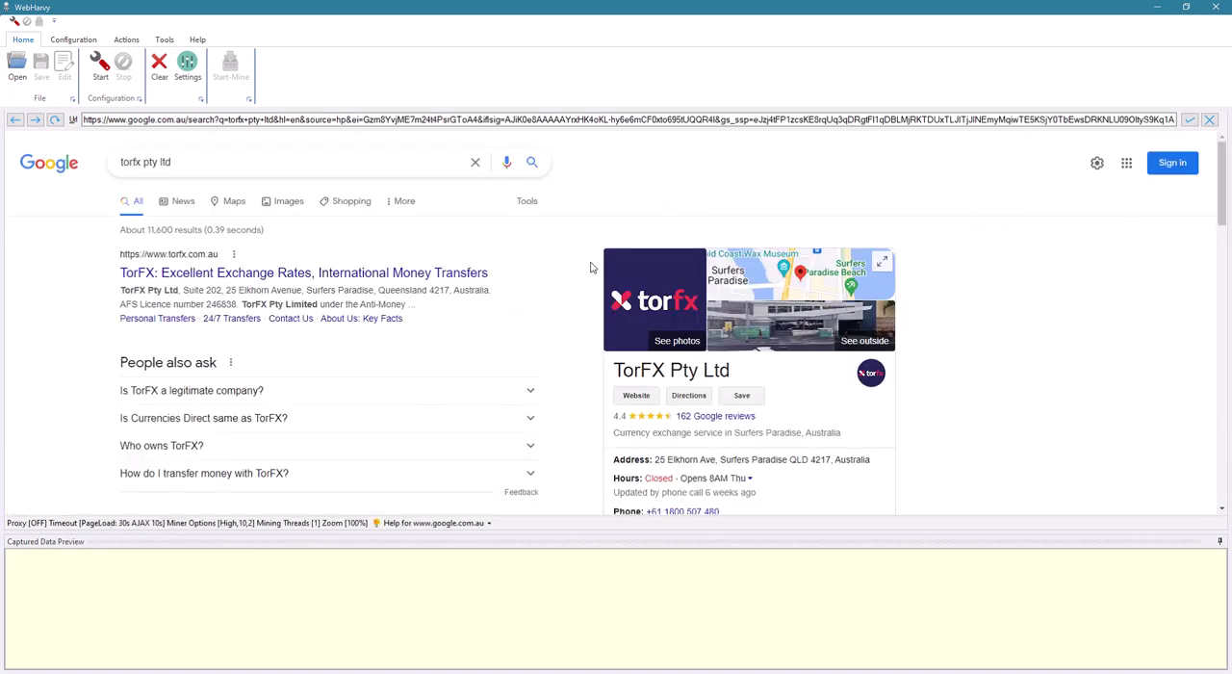
{"action": "scroll", "scroll_direction": "down", "scroll_amount": 3}
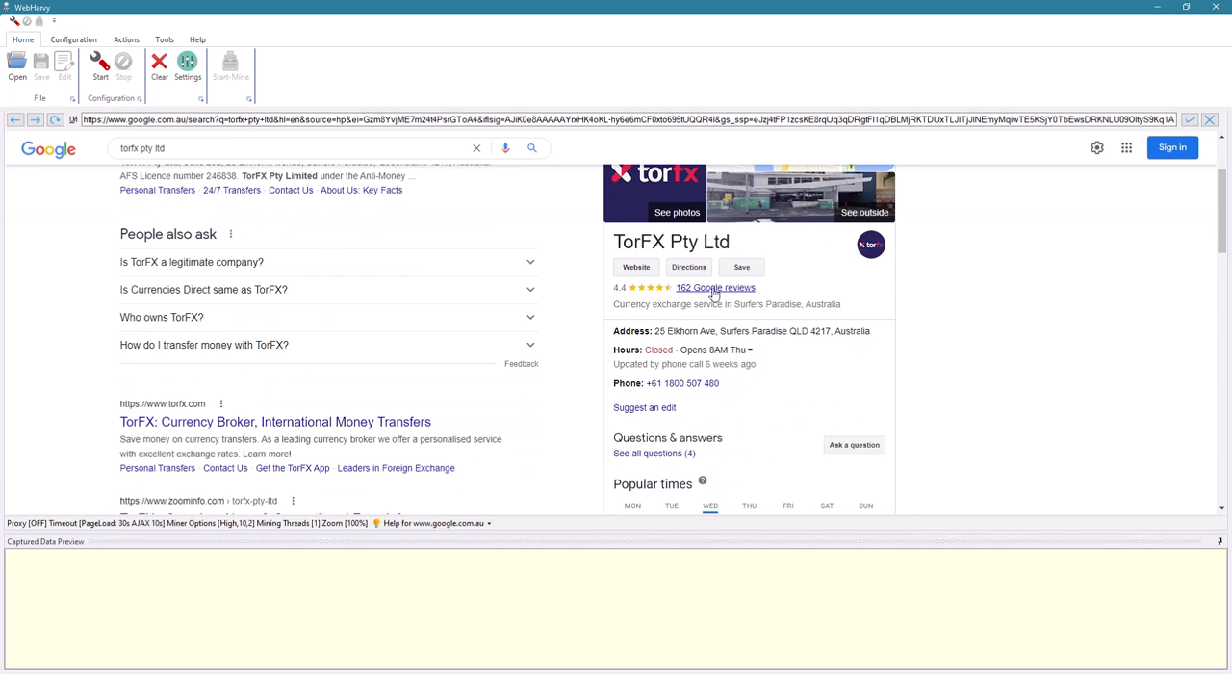
{"action": "left_click", "coordinate": [714, 287]}
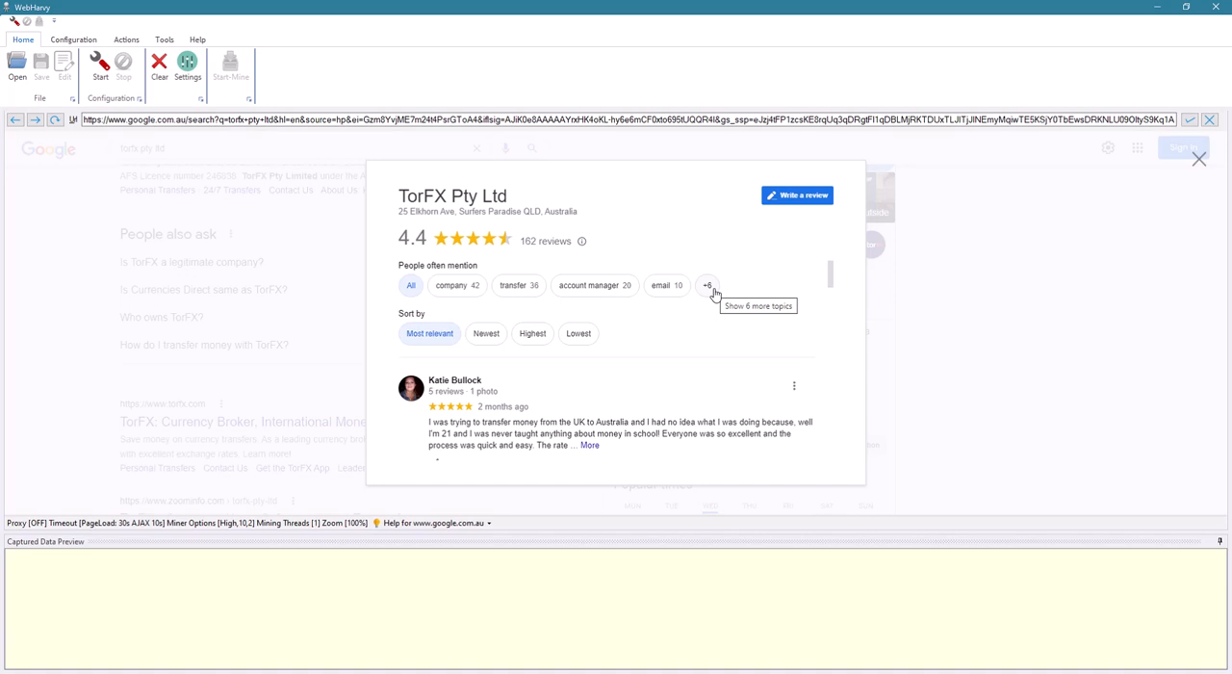
{"action": "scroll", "scroll_direction": "down", "scroll_amount": 3}
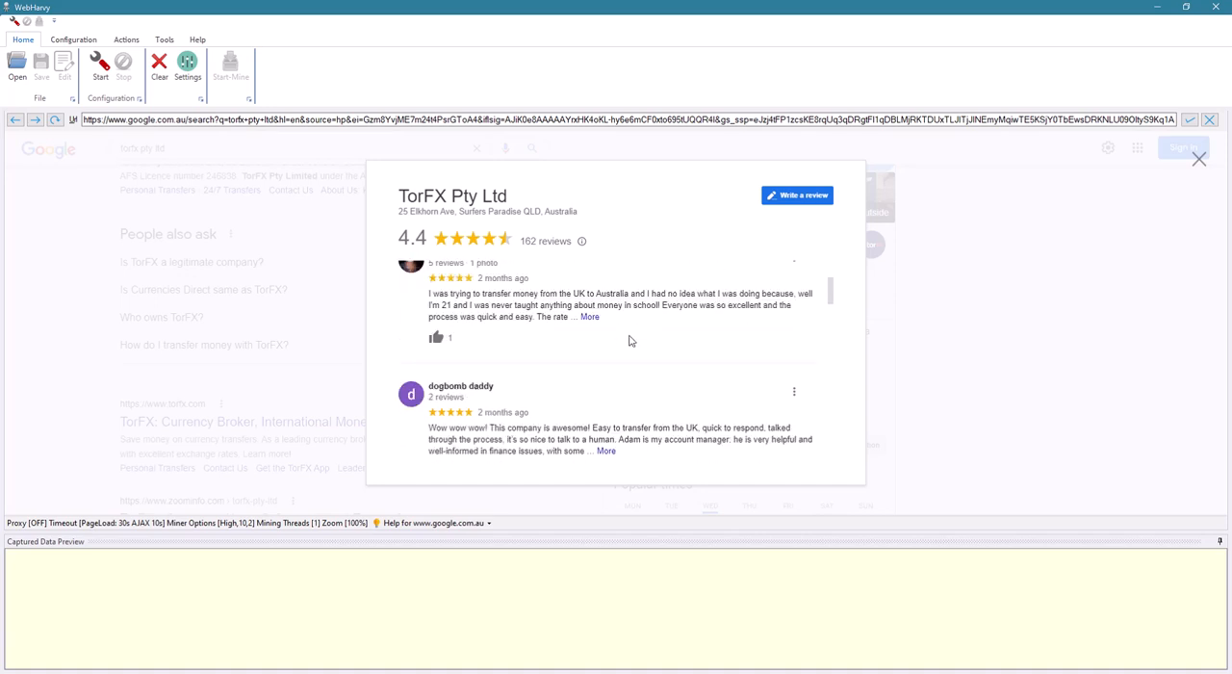
{"action": "scroll", "scroll_direction": "down", "scroll_amount": 3}
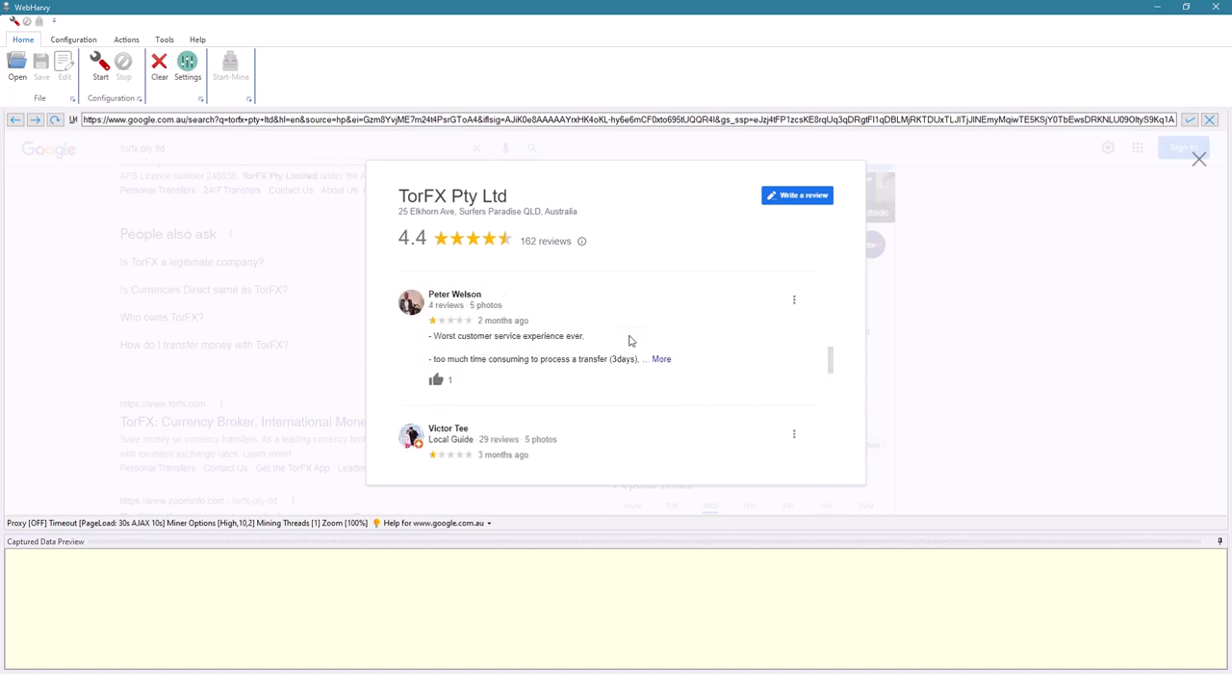
{"action": "scroll", "scroll_direction": "down", "scroll_amount": 3}
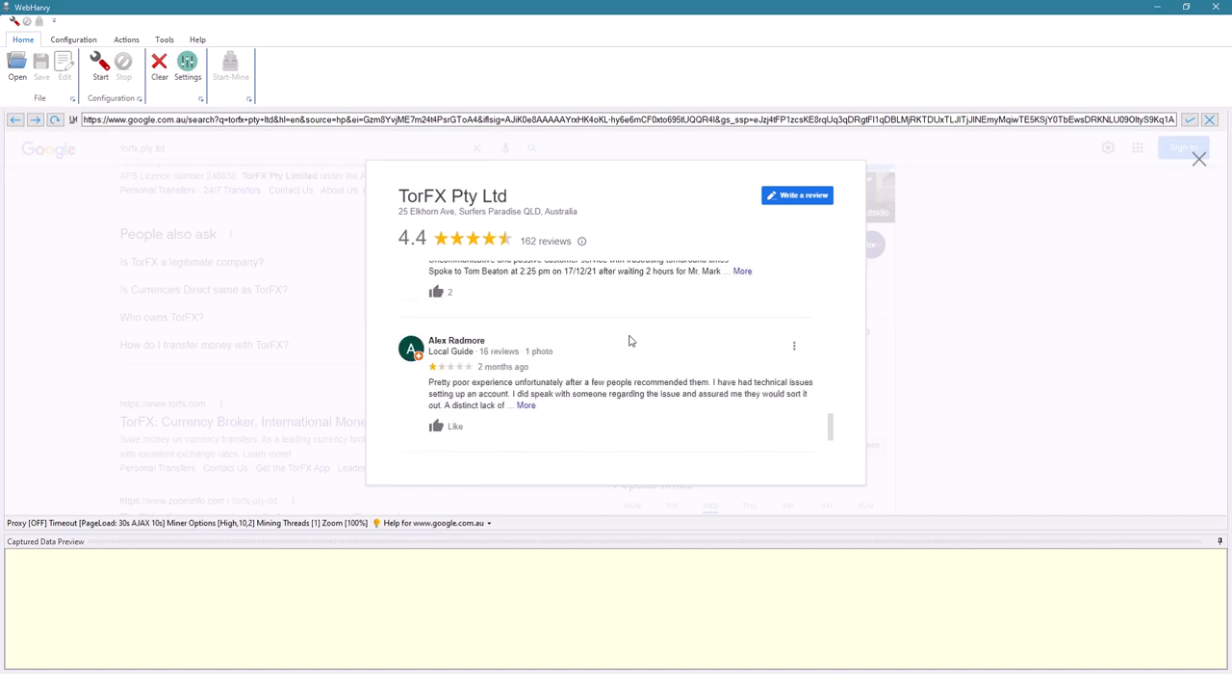
{"action": "scroll", "scroll_direction": "down", "scroll_amount": 3}
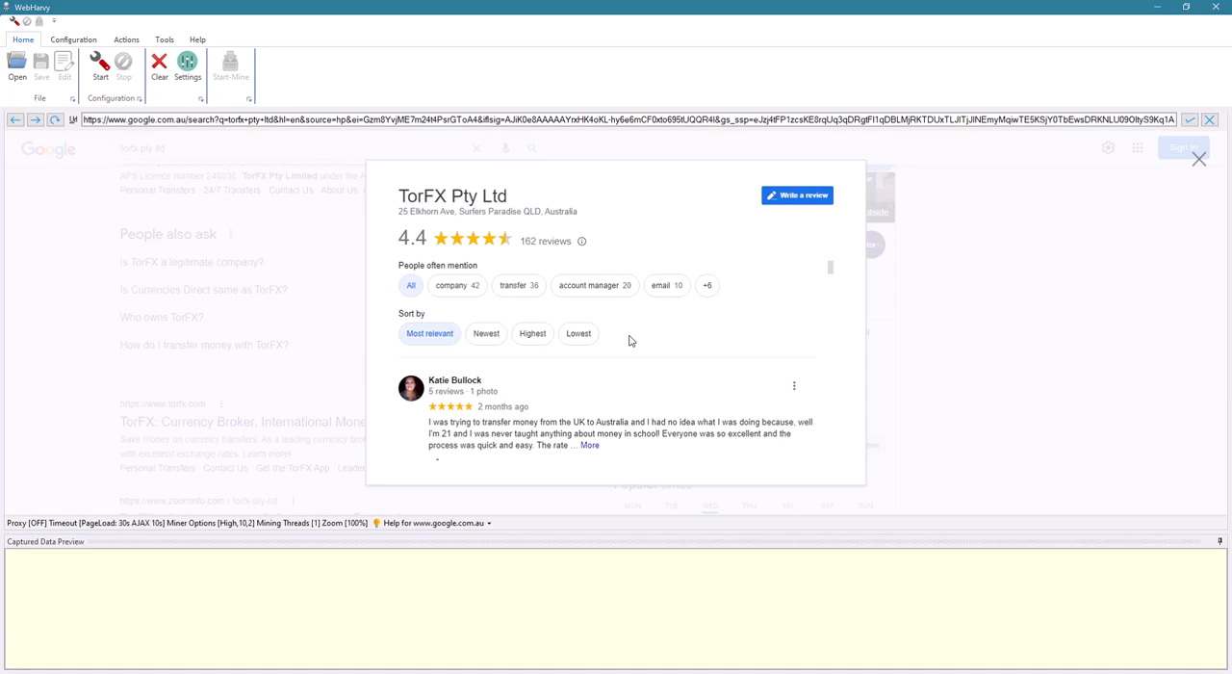
{"action": "left_click", "coordinate": [100, 64]}
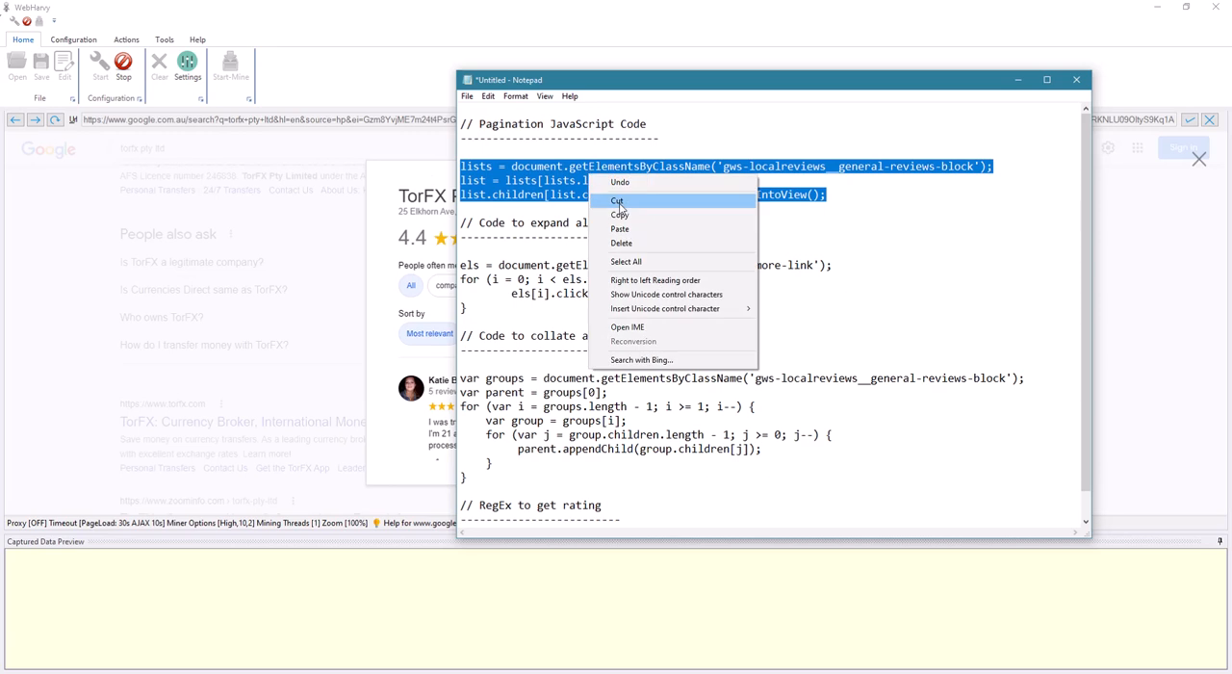
- Paste the scroll-to-last-review pagination script into Set Javascript's Load Next Page box
{"action": "left_click", "coordinate": [620, 214]}
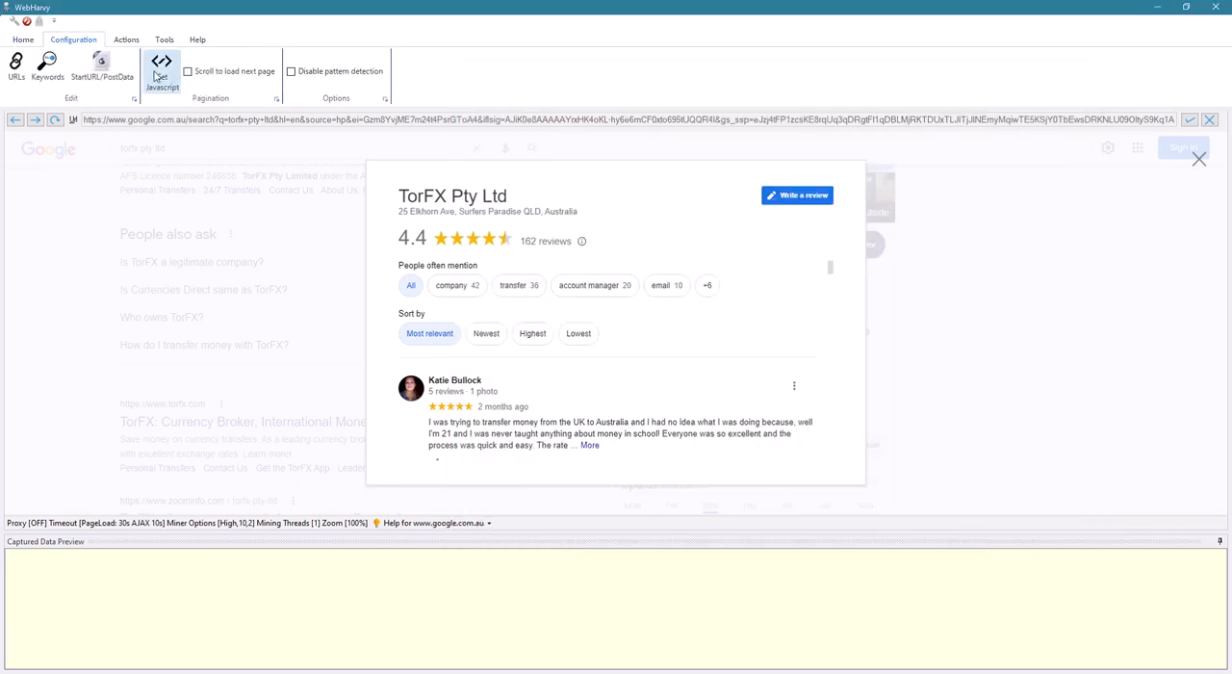
{"action": "left_click", "coordinate": [161, 64]}
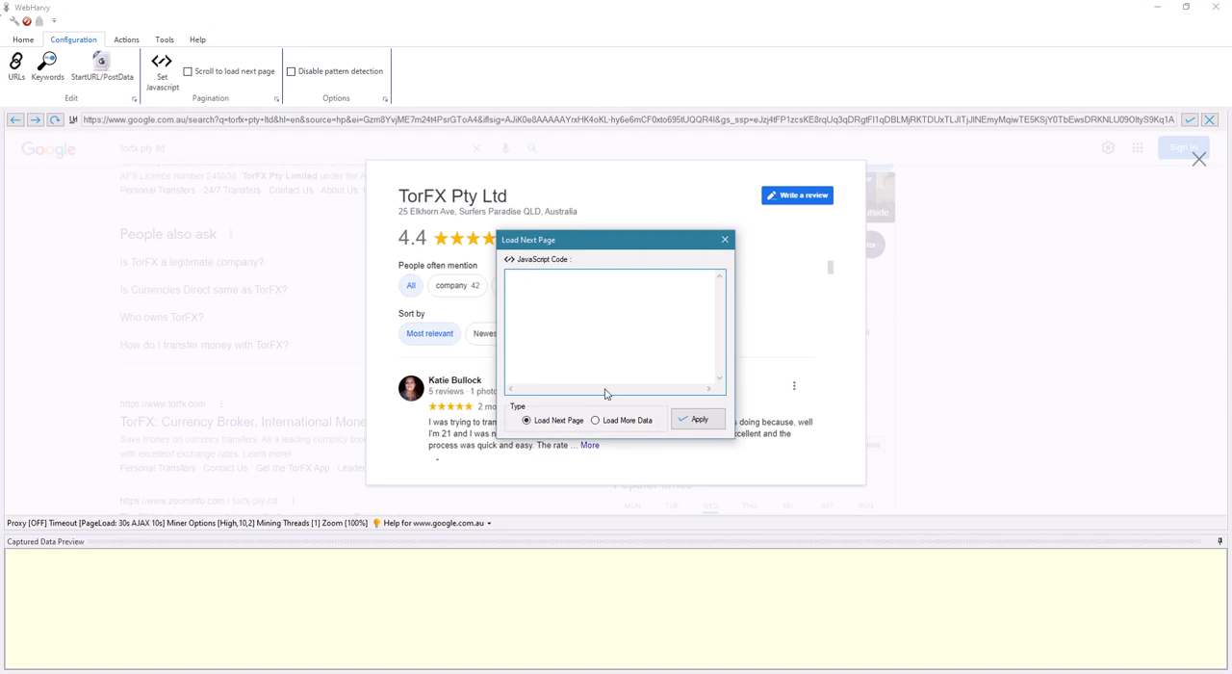
{"action": "left_click", "coordinate": [595, 419]}
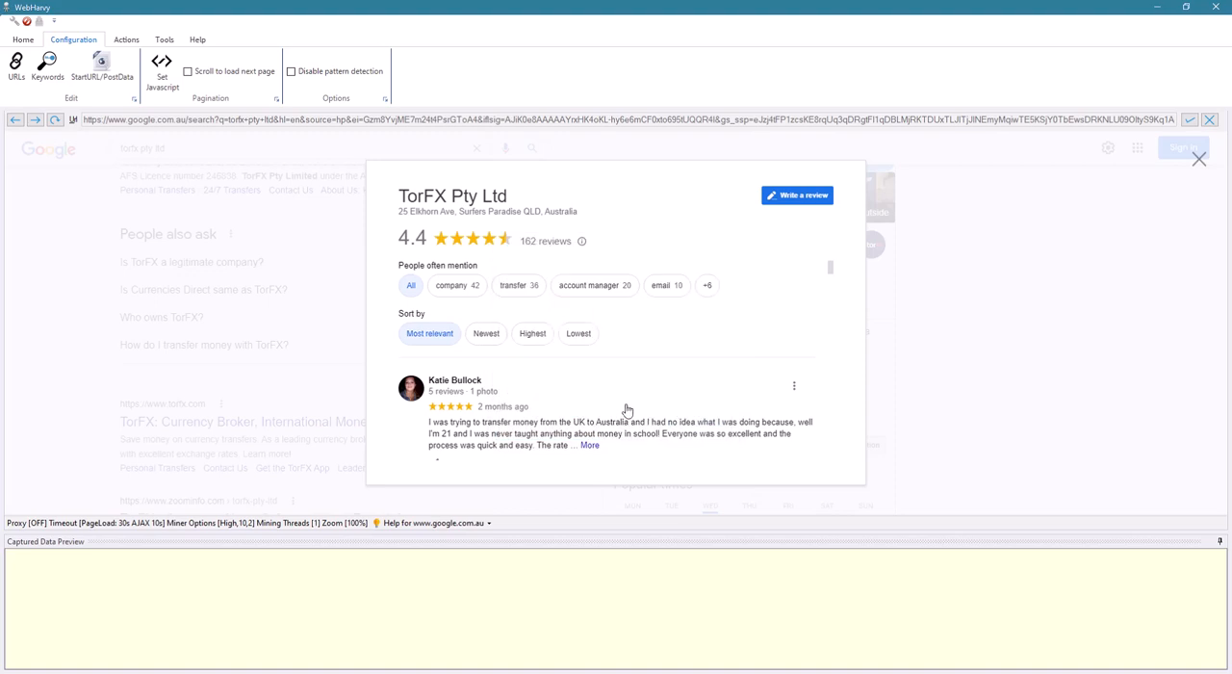
{"action": "mouse_move", "coordinate": [585, 456]}
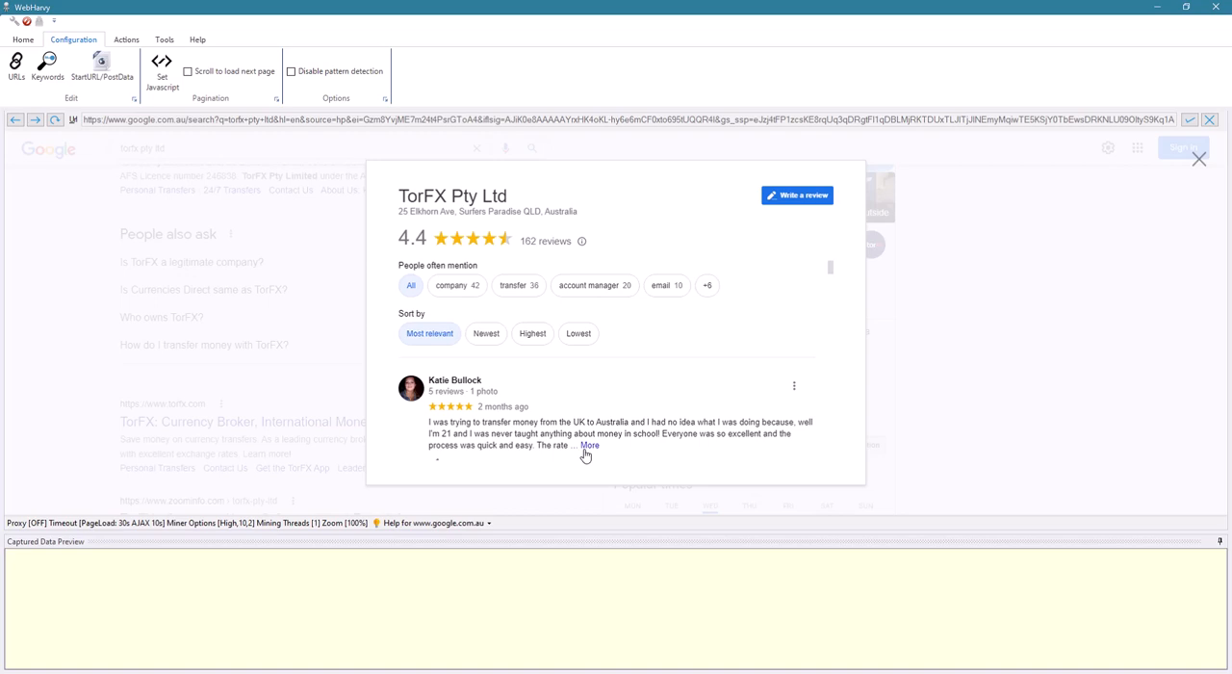
{"action": "mouse_move", "coordinate": [591, 454]}
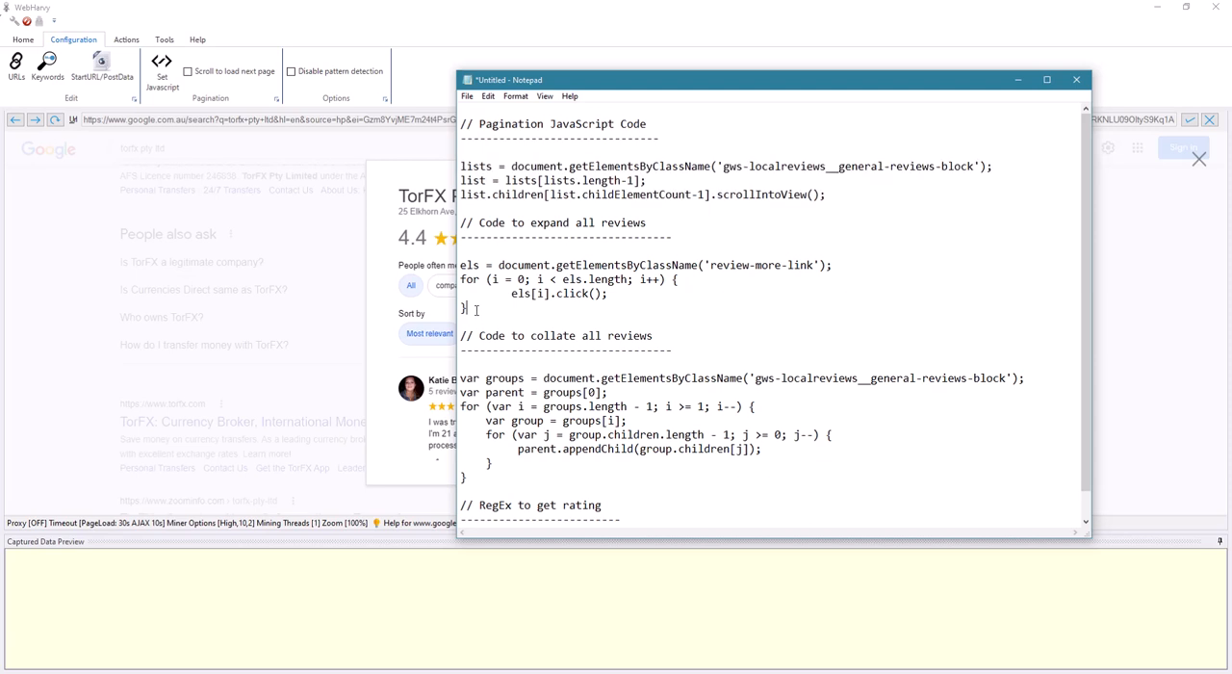
- Run the expand-all-reviews script through Run Script on a selected review
{"action": "right_click", "coordinate": [539, 279]}
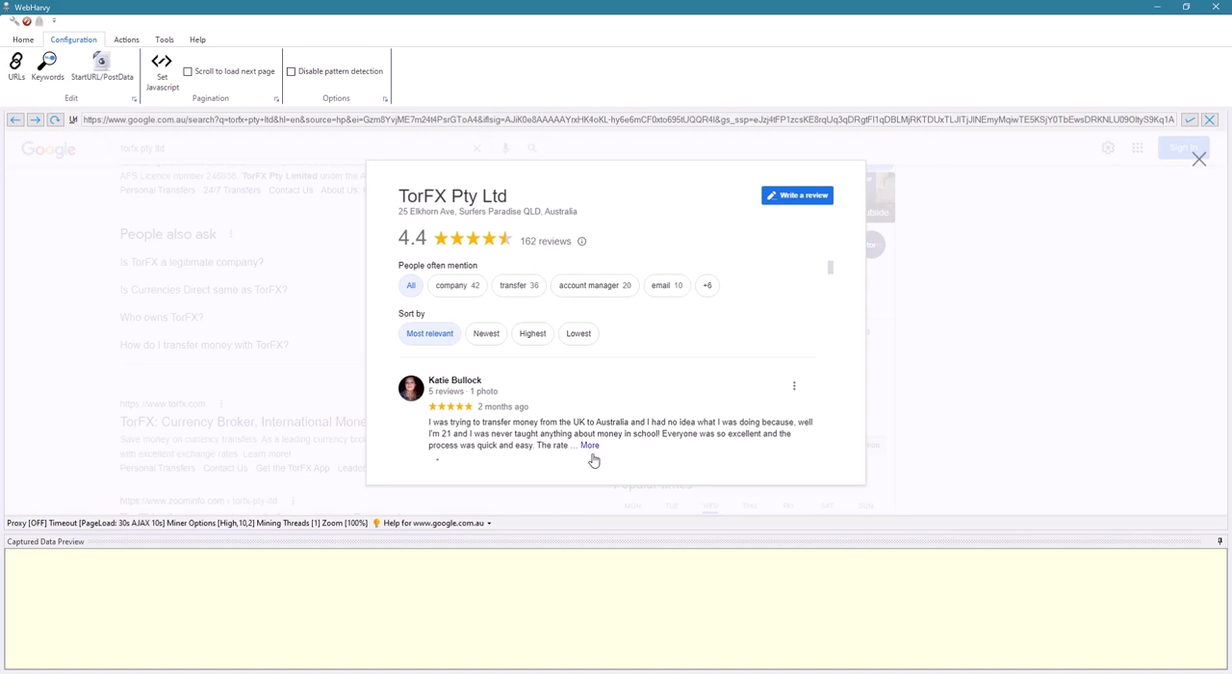
{"action": "mouse_move", "coordinate": [602, 187]}
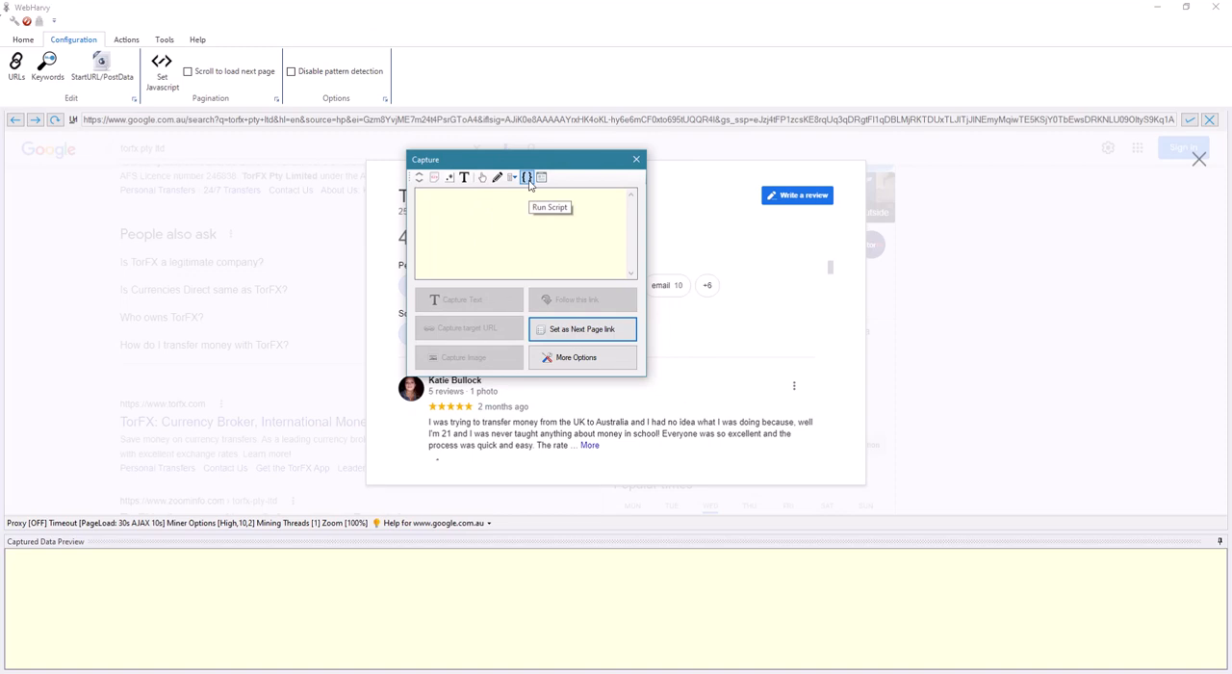
{"action": "left_click", "coordinate": [527, 177]}
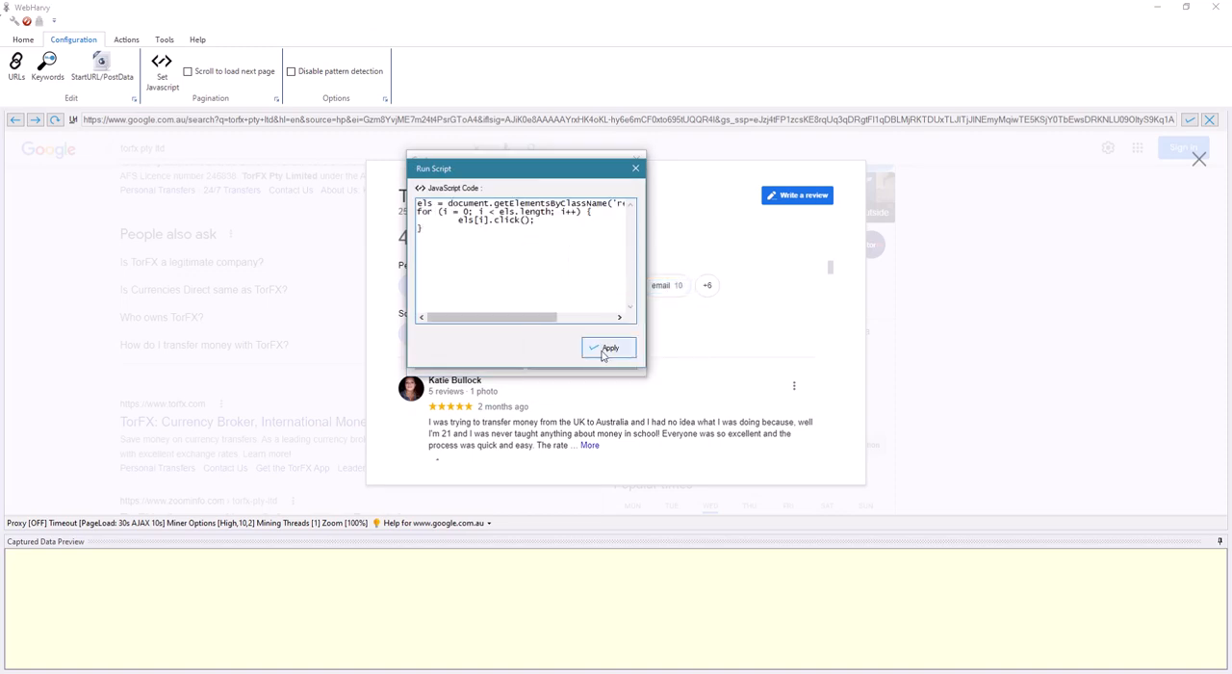
{"action": "left_click", "coordinate": [609, 347]}
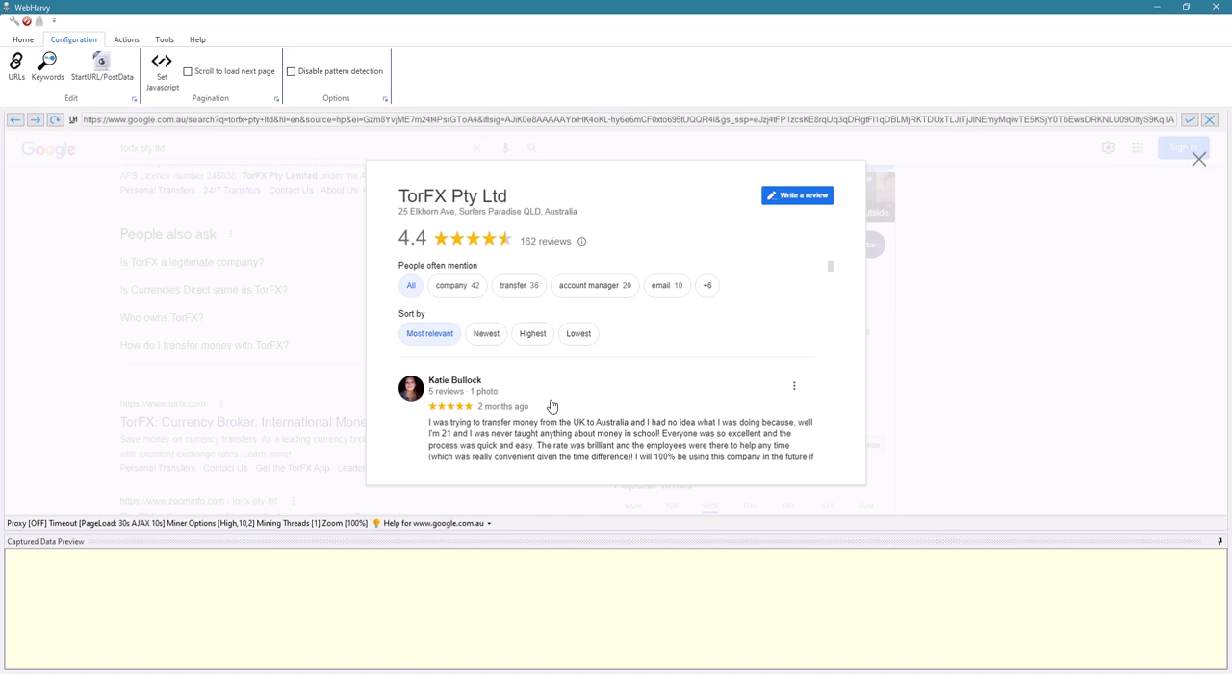
{"action": "mouse_move", "coordinate": [605, 178]}
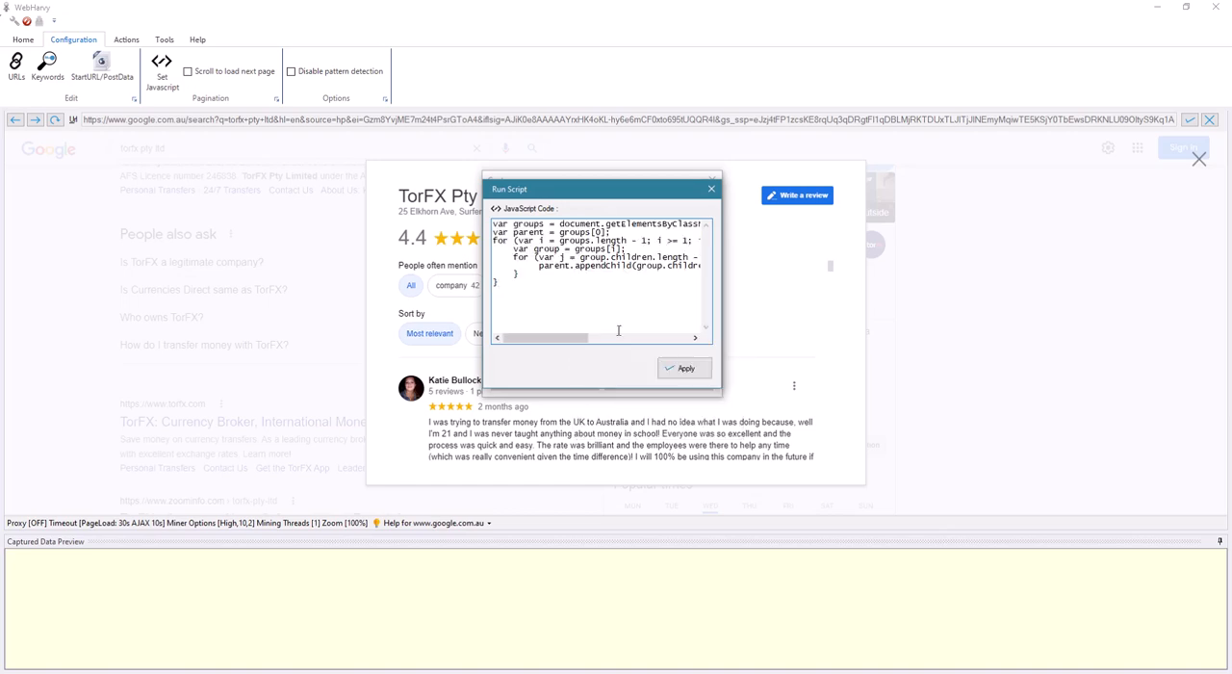
- Apply the collate-reviews script via Run Script to merge review groups
{"action": "left_click", "coordinate": [684, 367]}
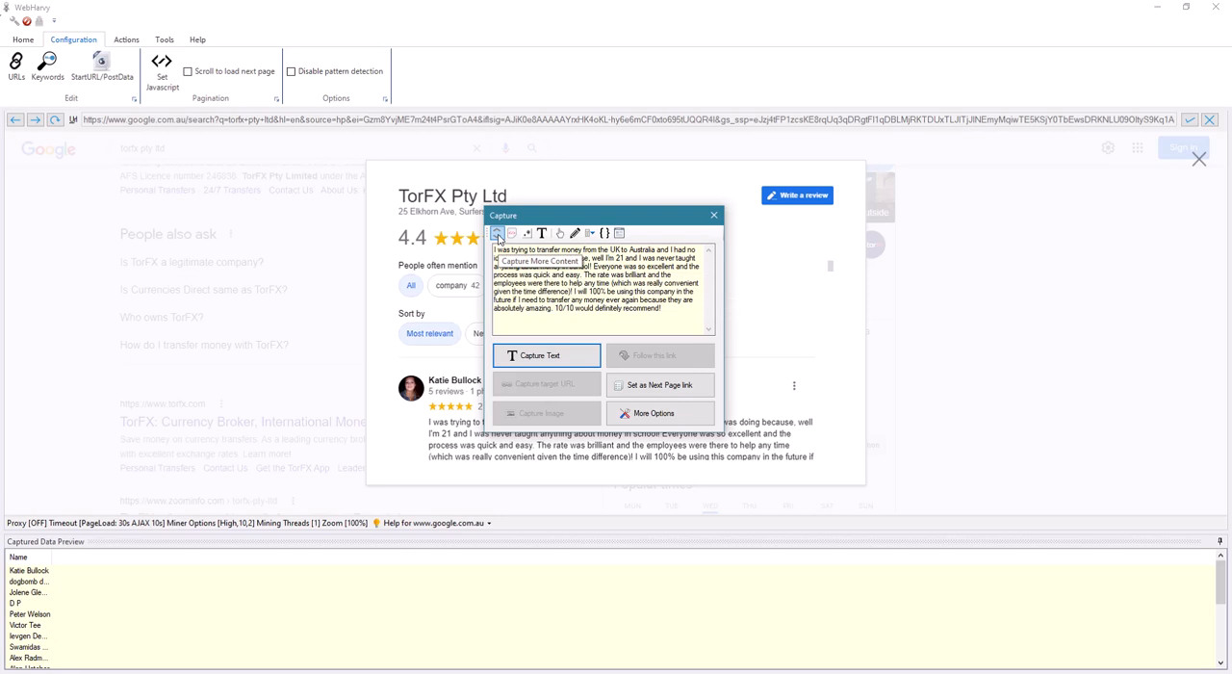
- Capture the full review text as a Review column using Capture More Content
{"action": "left_click", "coordinate": [546, 355]}
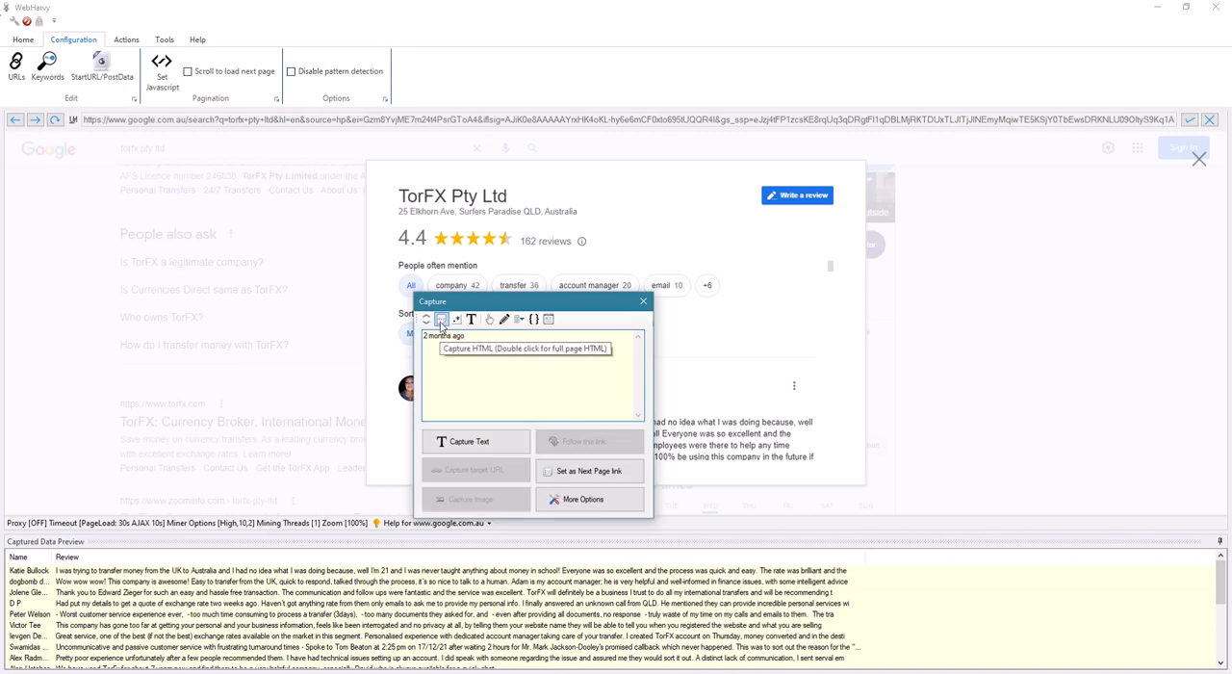
- Capture the review HTML as a rating column with the RegEx, then open the miner
{"action": "left_click", "coordinate": [441, 318]}
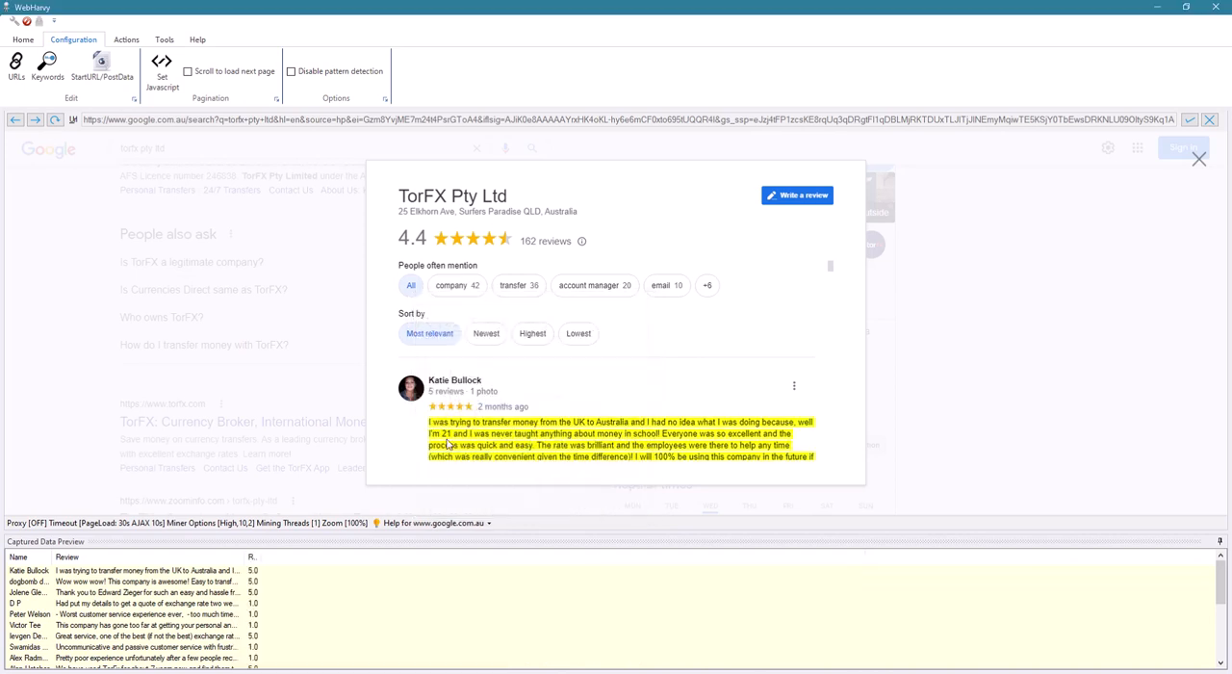
{"action": "left_click", "coordinate": [24, 39]}
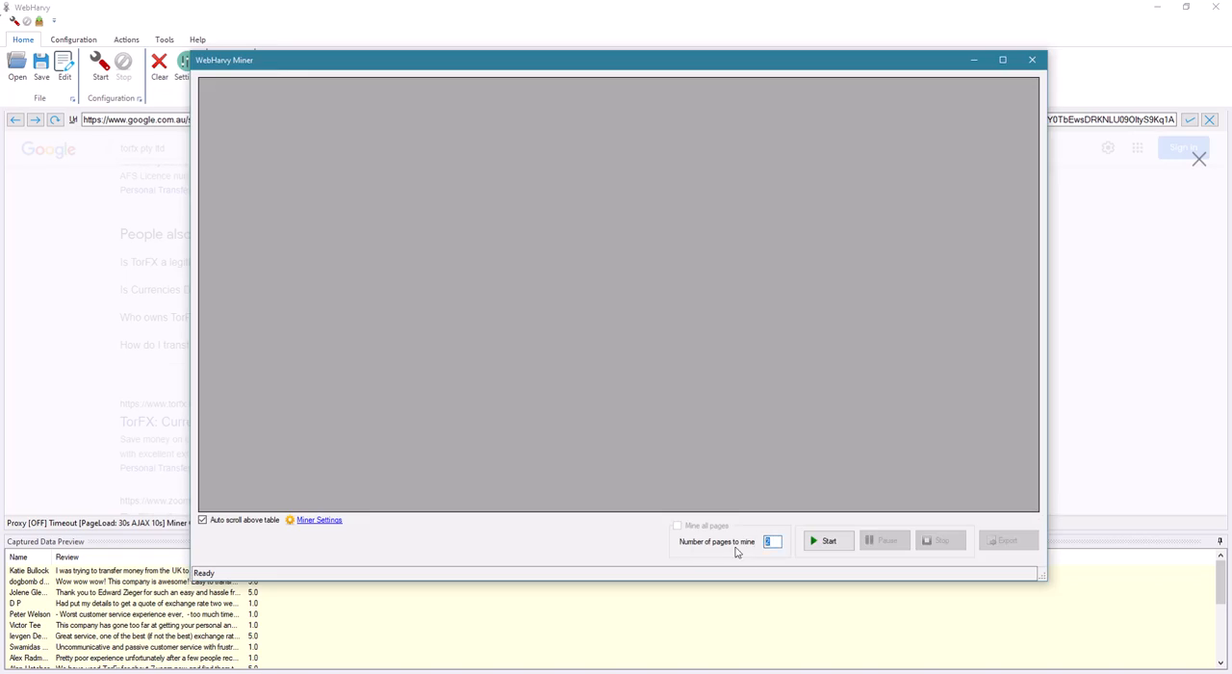
- Set pages to mine to 5 and start mining the reviews
{"action": "left_click", "coordinate": [825, 540]}
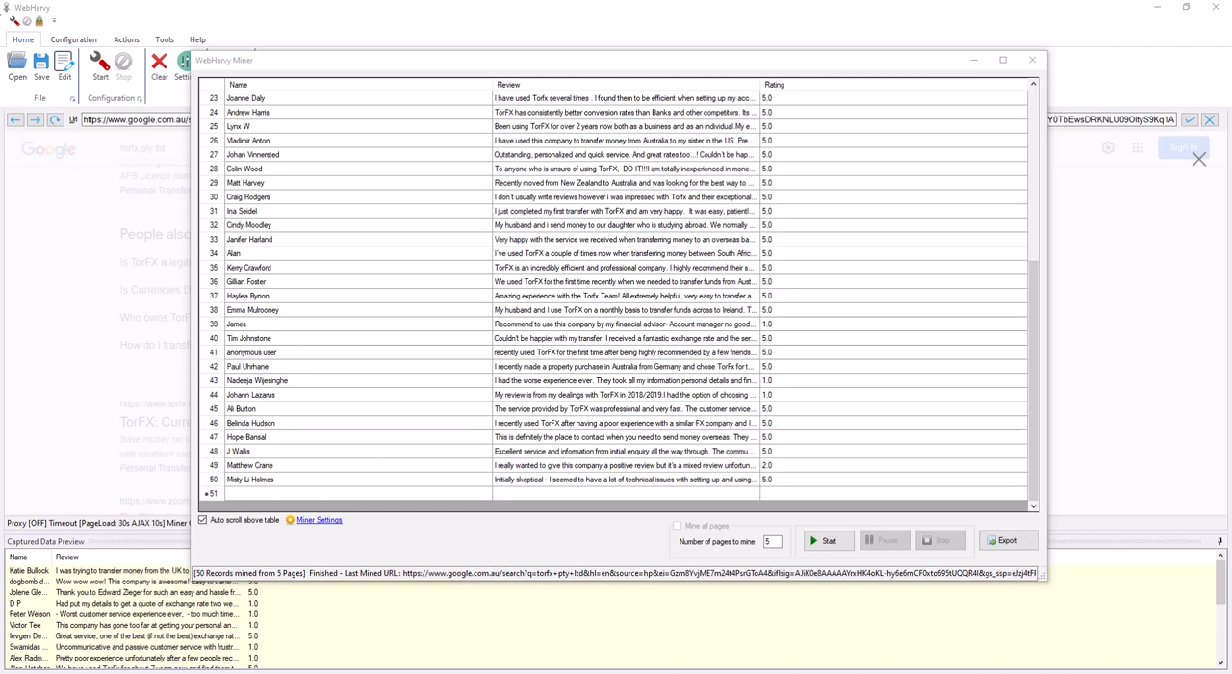
{"action": "mouse_move", "coordinate": [645, 511]}
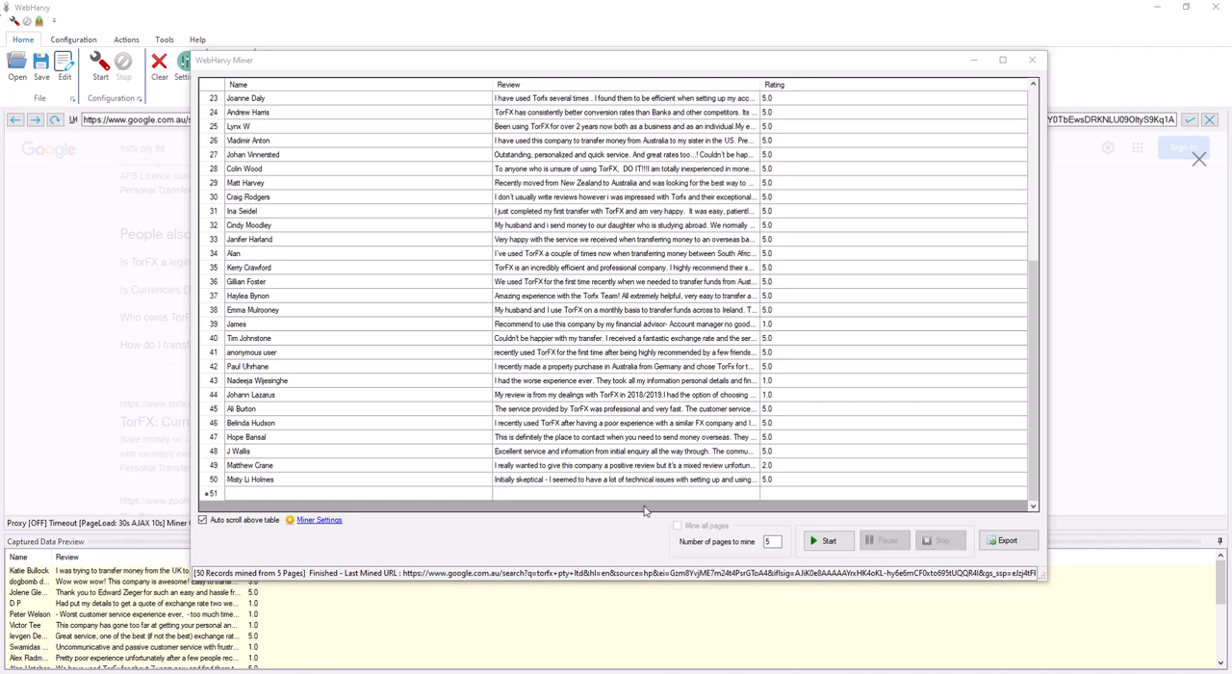